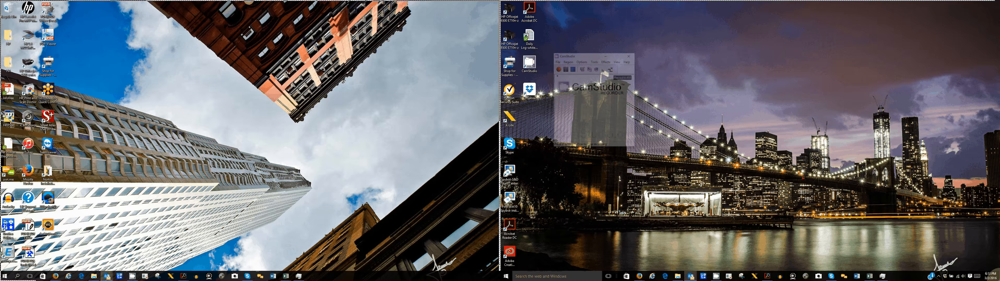
# Step: Launch the web browser from the desktop and load godaddy.com
pyautogui.click(629, 56)
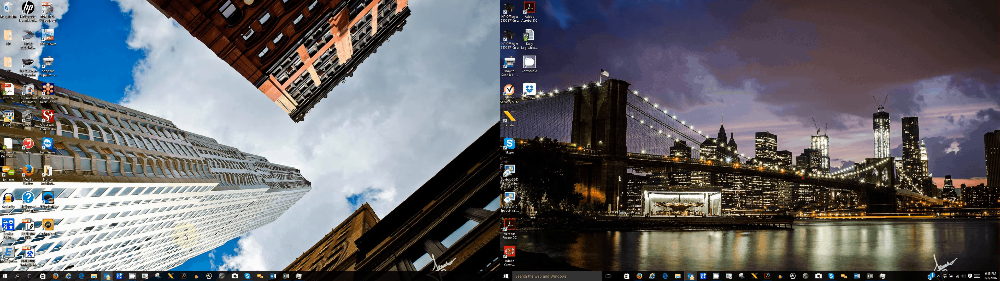
pyautogui.moveTo(289, 130)
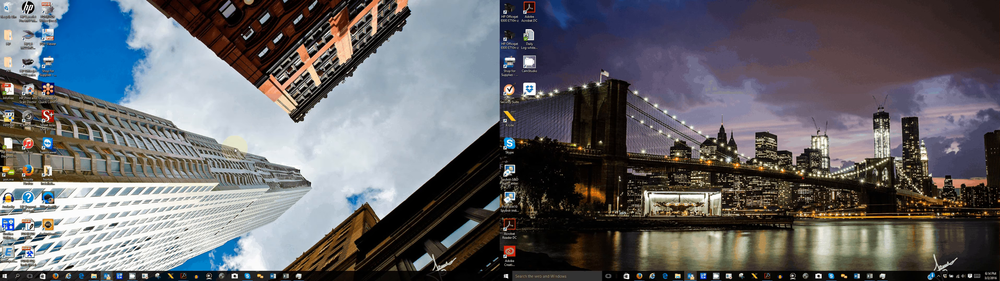
pyautogui.moveTo(238, 128)
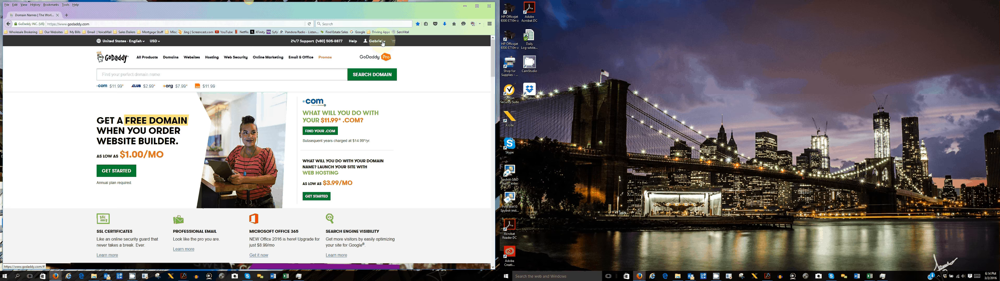
# Step: Sign in to the GoDaddy account via Visit My Account
pyautogui.click(375, 41)
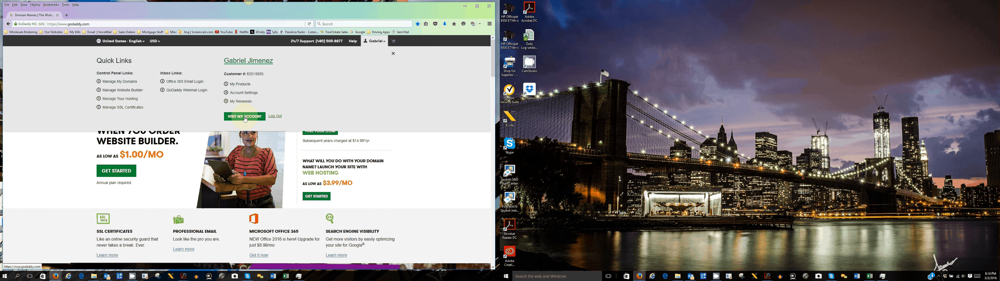
pyautogui.click(244, 117)
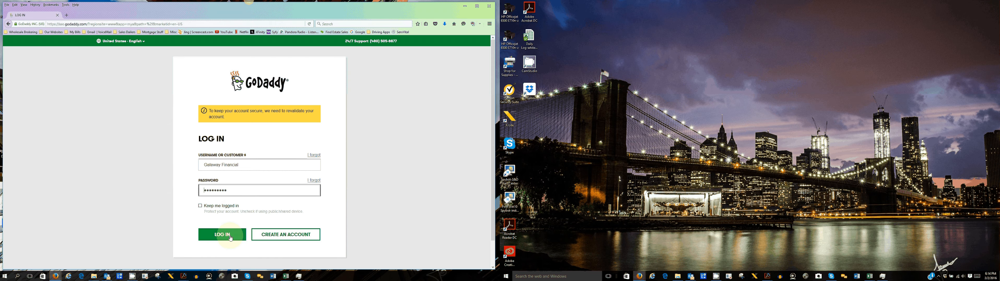
pyautogui.click(222, 235)
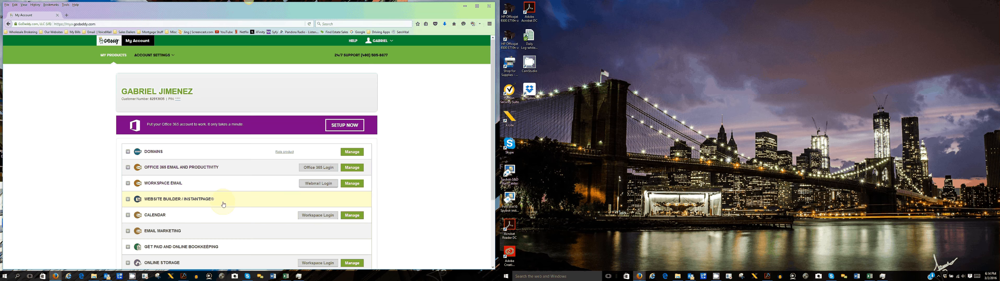
# Step: Manage the Email Marketing product to reach its campaigns dashboard
pyautogui.scroll(-3)
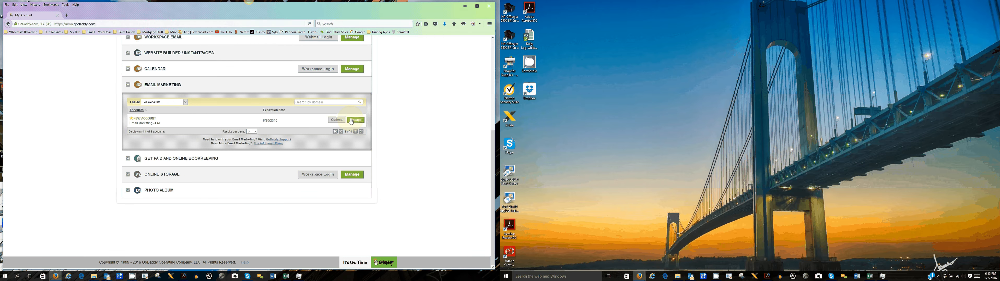
pyautogui.click(355, 120)
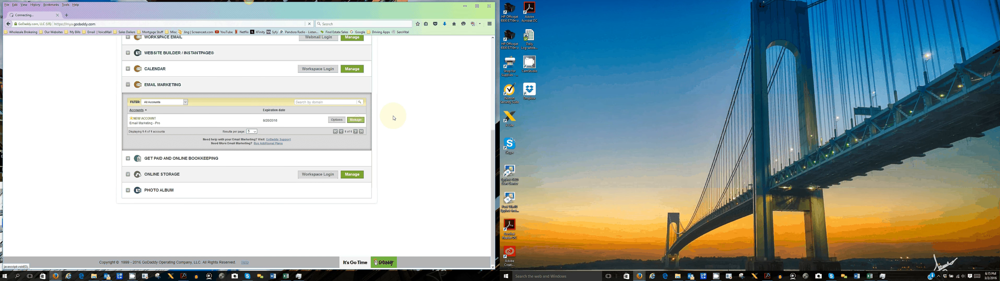
pyautogui.click(356, 120)
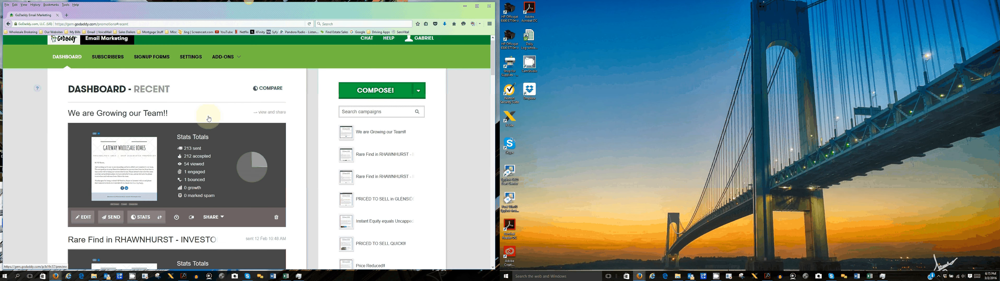
# Step: Open the Rare Find in RHAWNHURST campaign for editing from the dashboard
pyautogui.scroll(-3)
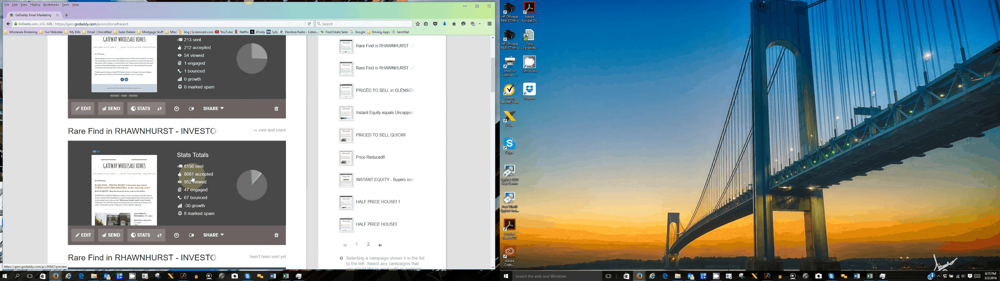
pyautogui.scroll(-3)
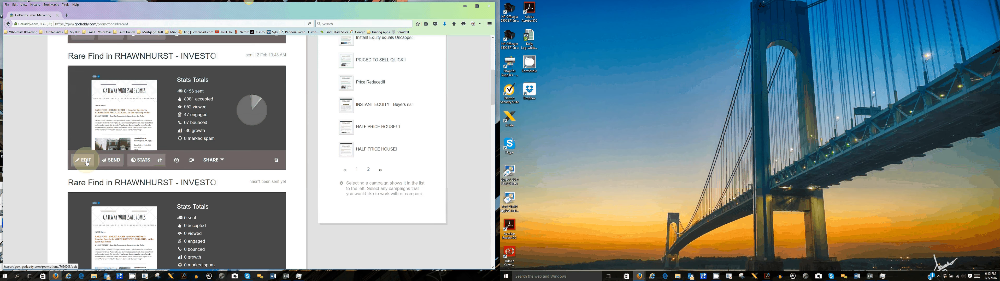
pyautogui.moveTo(86, 160)
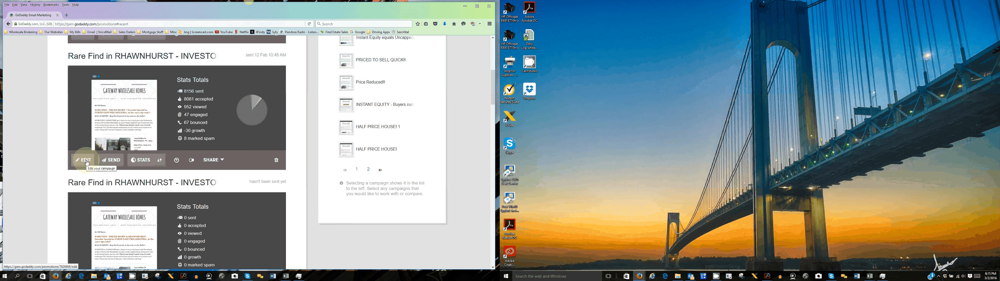
pyautogui.click(84, 160)
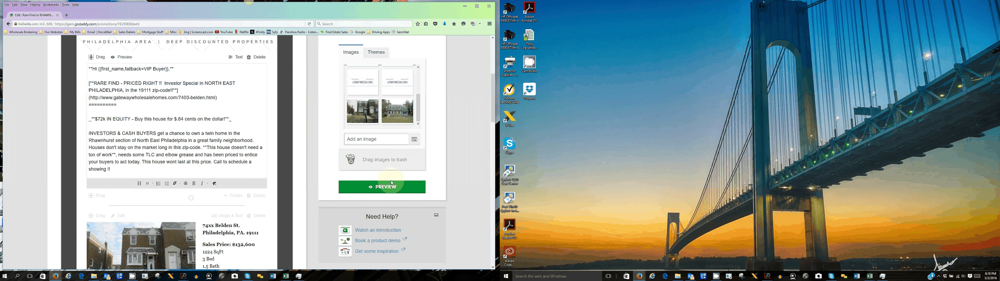
# Step: Preview the campaign email and return to the dashboard showing all campaigns
pyautogui.click(382, 187)
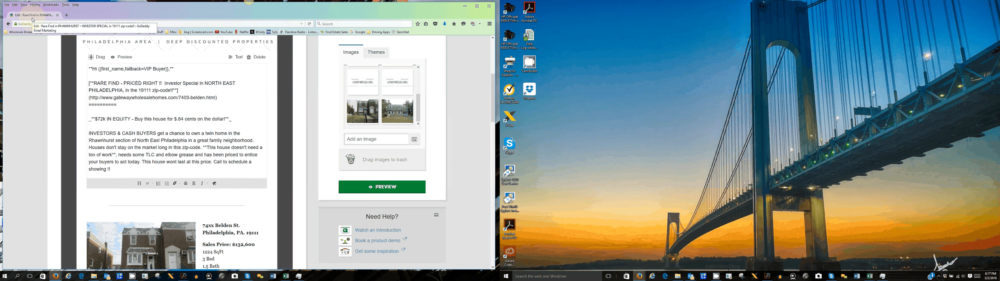
pyautogui.scroll(-3)
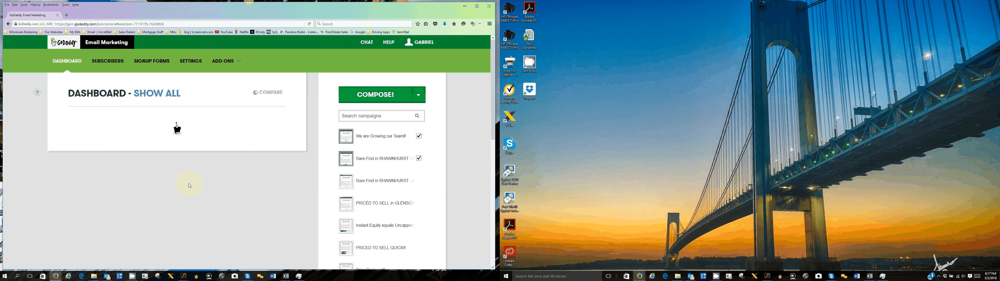
# Step: Start scheduling the Rare Find campaign from its clock icon on the dashboard
pyautogui.scroll(-3)
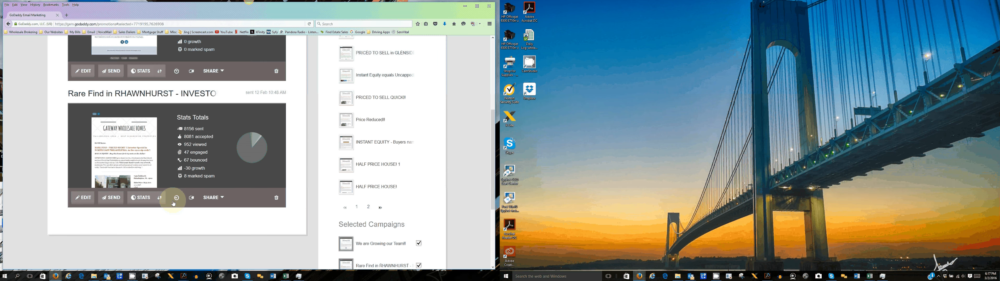
pyautogui.moveTo(176, 198)
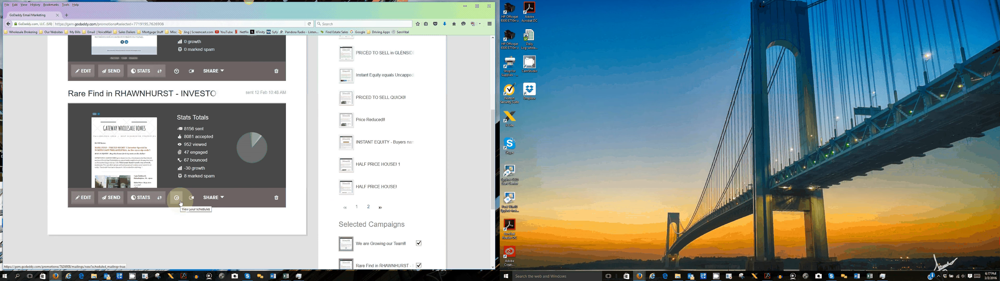
pyautogui.click(176, 198)
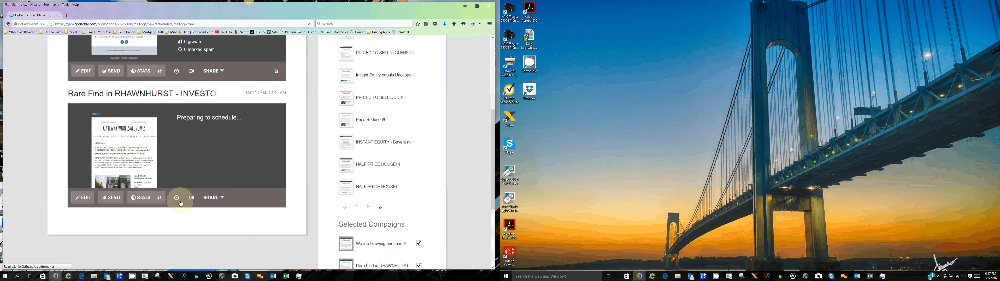
pyautogui.click(176, 198)
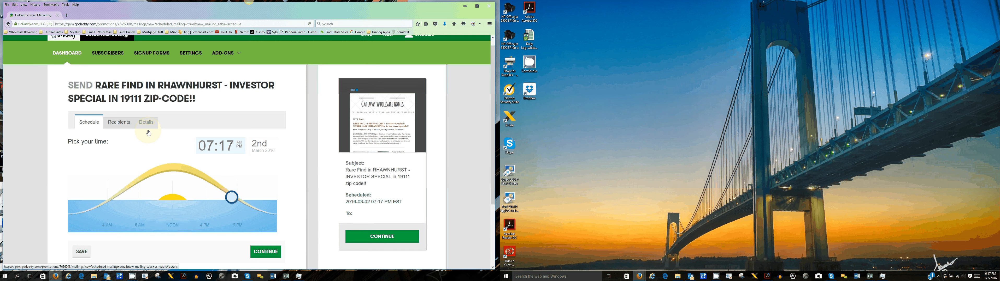
# Step: Set the send date to 4 March 2016 from the calendar
pyautogui.scroll(-3)
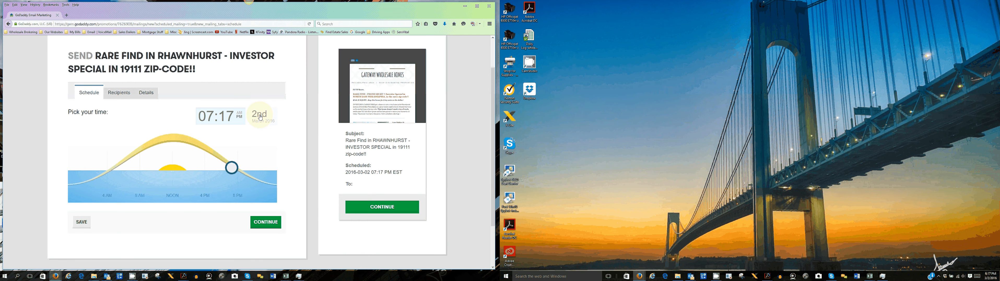
pyautogui.click(260, 115)
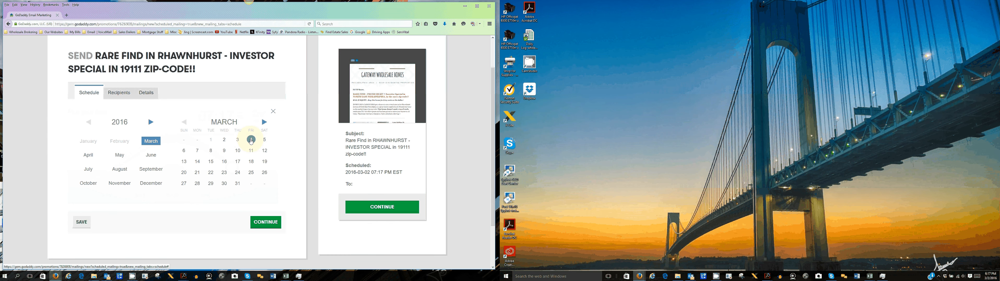
pyautogui.click(251, 140)
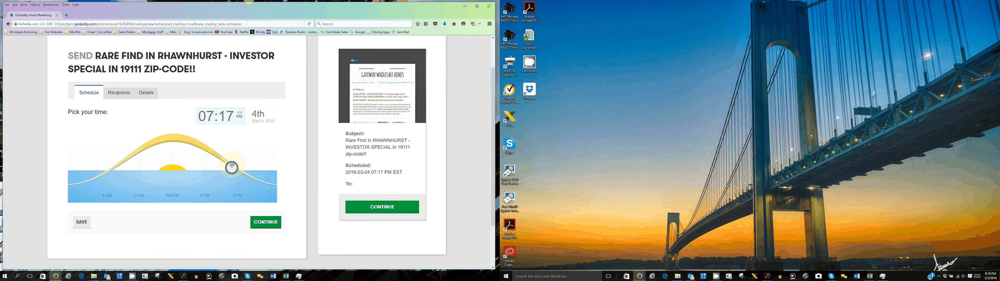
# Step: Drag the sun-dial time slider until the send time reads 9:05 AM
pyautogui.moveTo(230, 164); pyautogui.dragTo(212, 157)
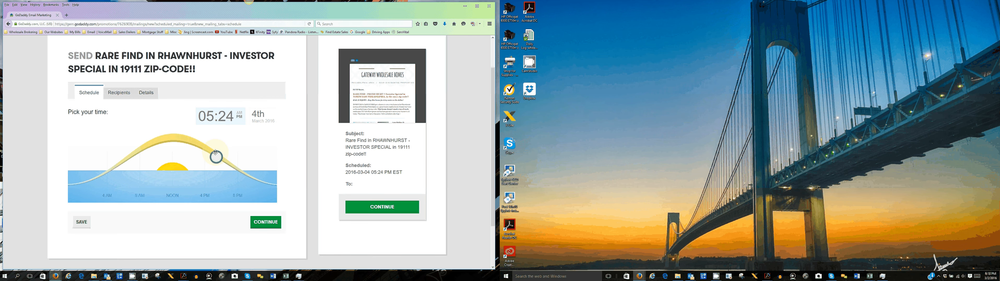
pyautogui.moveTo(213, 155); pyautogui.dragTo(142, 144)
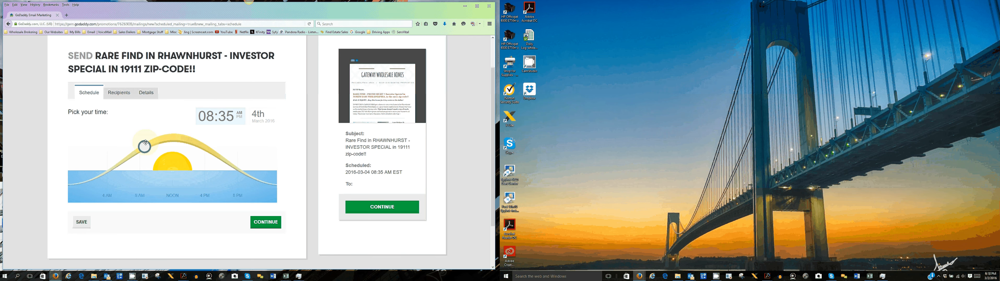
pyautogui.moveTo(144, 145); pyautogui.dragTo(136, 150)
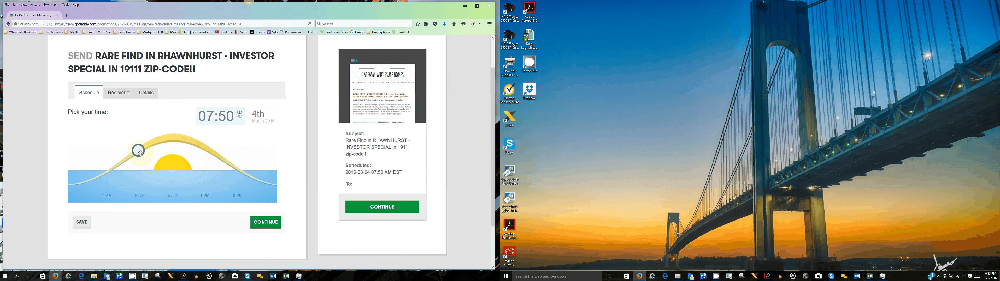
pyautogui.moveTo(136, 149); pyautogui.dragTo(200, 147)
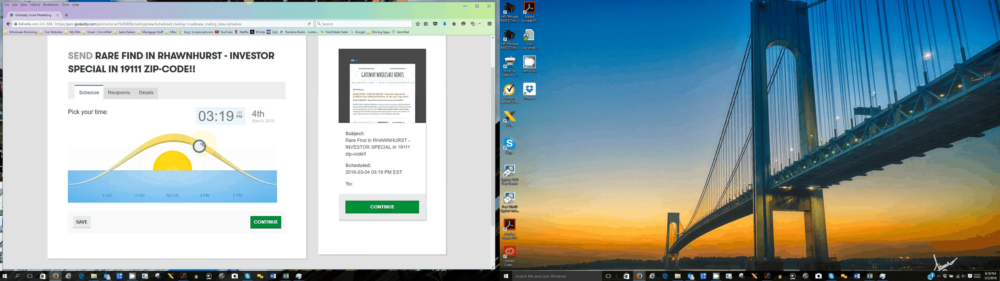
pyautogui.moveTo(199, 145); pyautogui.dragTo(242, 172)
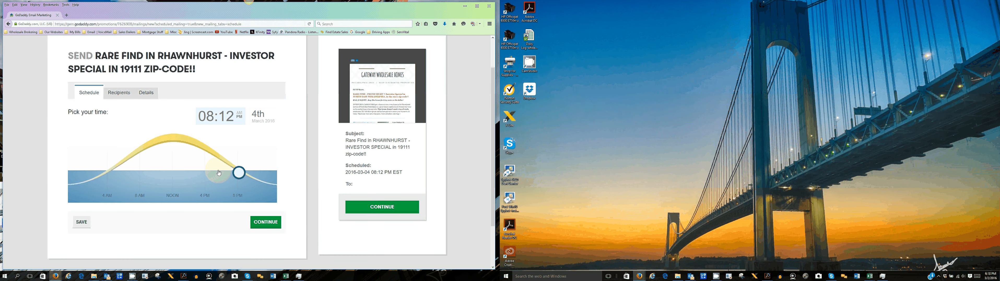
pyautogui.moveTo(239, 172); pyautogui.dragTo(136, 152)
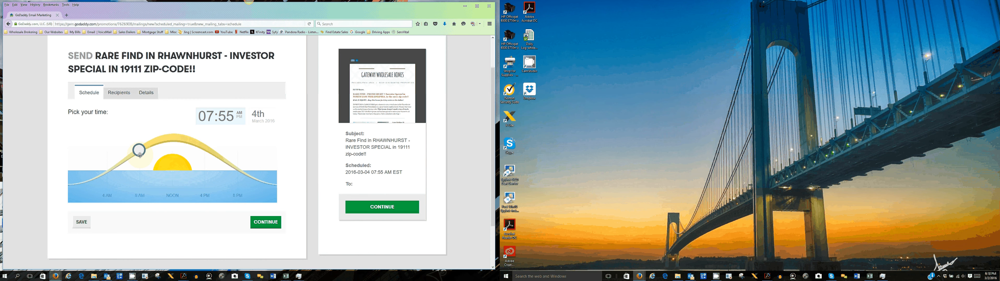
pyautogui.moveTo(134, 149); pyautogui.dragTo(143, 148)
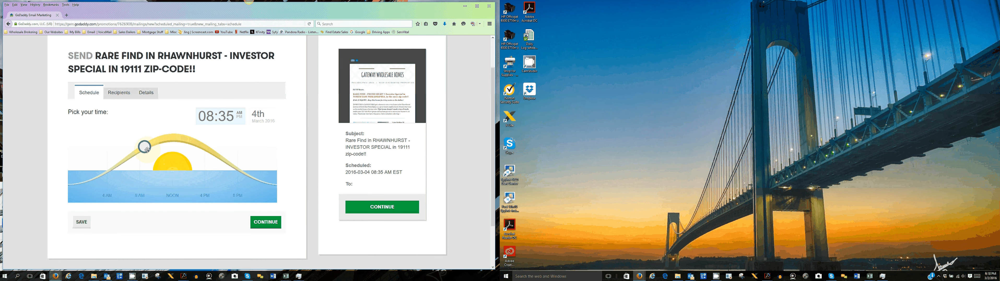
pyautogui.moveTo(141, 146); pyautogui.dragTo(148, 144)
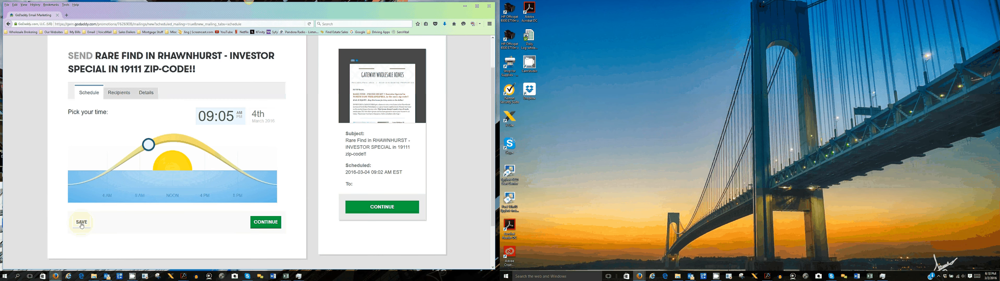
# Step: Save the send time and include the Cash Buyers & Wholesalers, Realtors of Cash Buyers and VIP Buyers lists
pyautogui.click(81, 223)
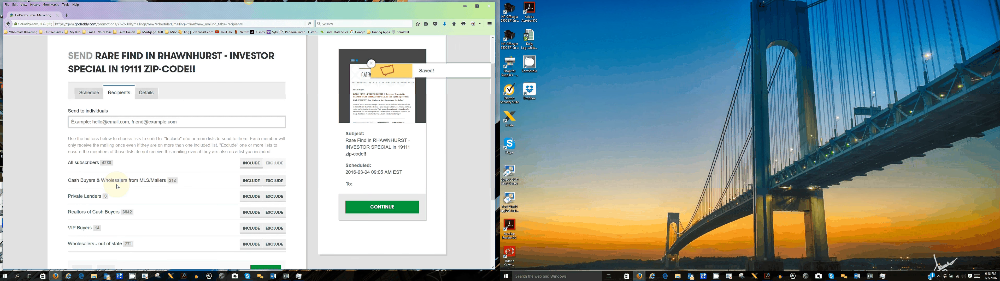
pyautogui.moveTo(149, 162)
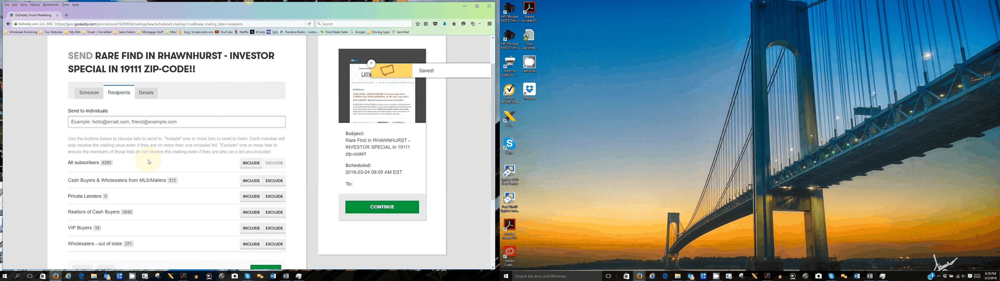
pyautogui.scroll(-3)
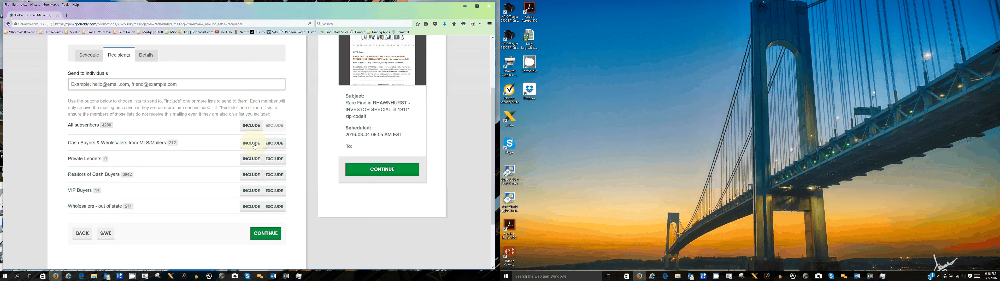
pyautogui.click(251, 143)
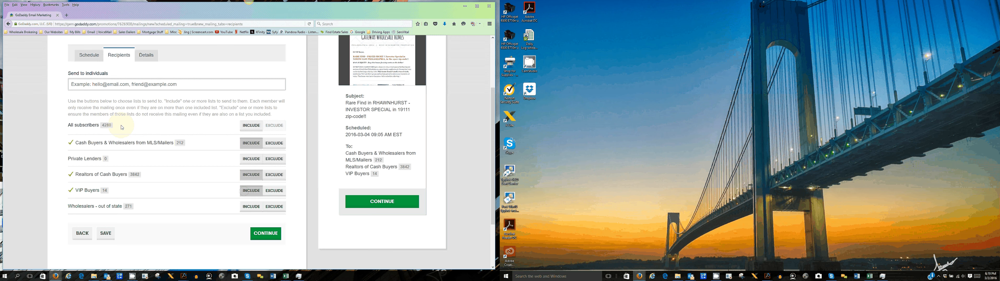
pyautogui.moveTo(83, 164)
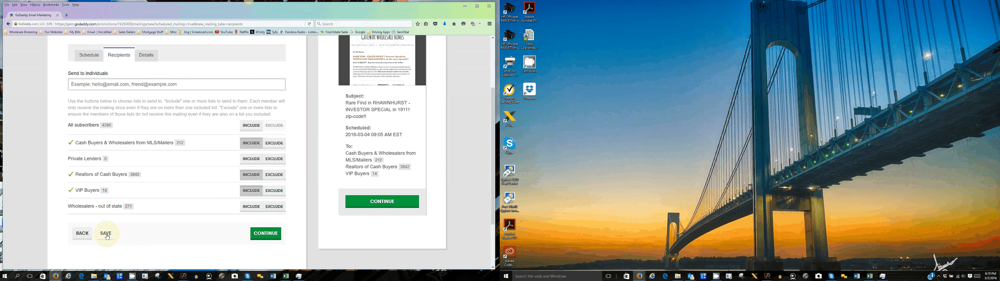
pyautogui.click(106, 234)
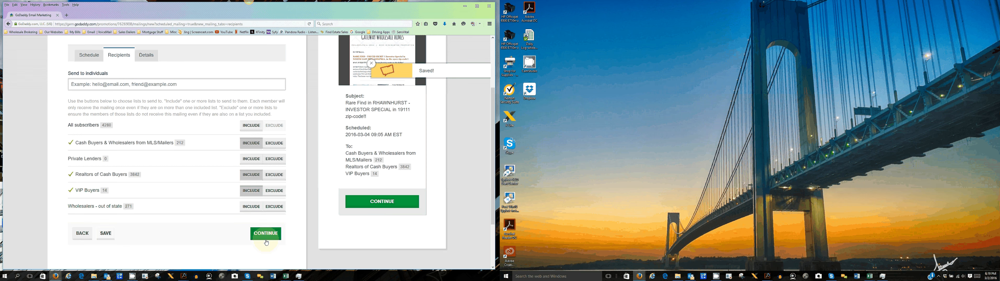
# Step: Continue to the Details step with link tracking and Facebook and LinkedIn sharing ticked
pyautogui.click(266, 234)
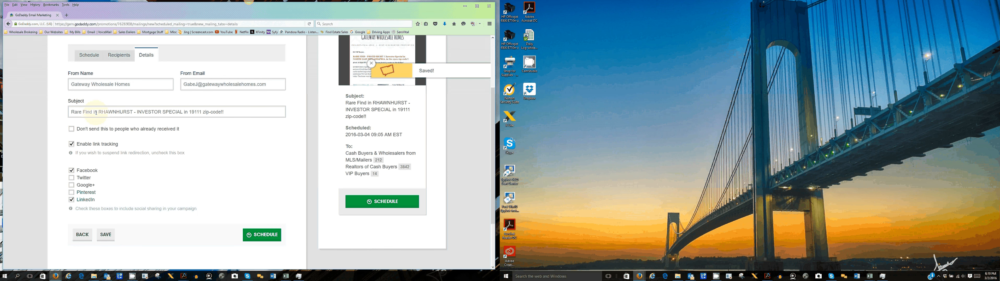
pyautogui.moveTo(461, 198)
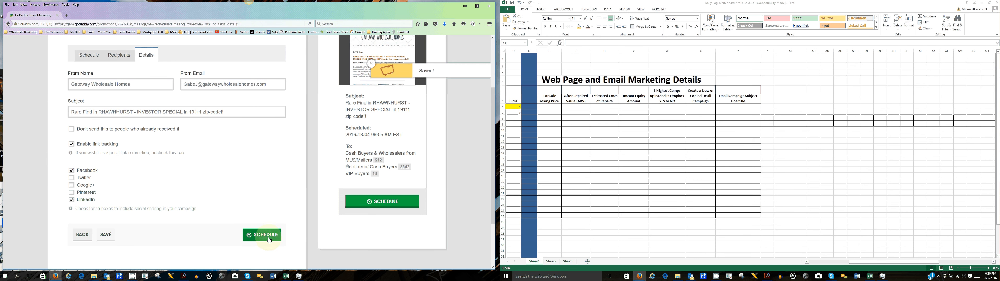
# Step: Schedule the campaign for sending and return to the dashboard
pyautogui.click(266, 235)
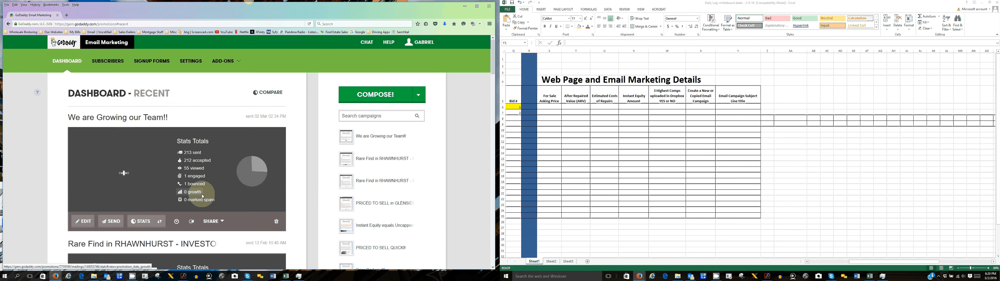
# Step: Reopen the Rare Find schedule confirming the Friday, March 4 2016 9:05 AM mailing to 3 lists
pyautogui.scroll(-3)
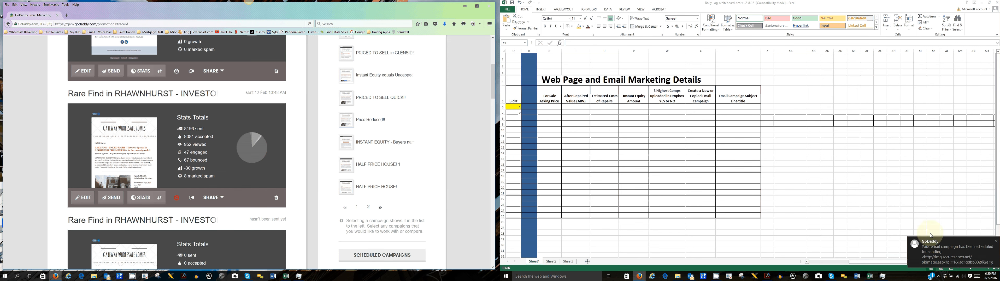
pyautogui.moveTo(662, 265)
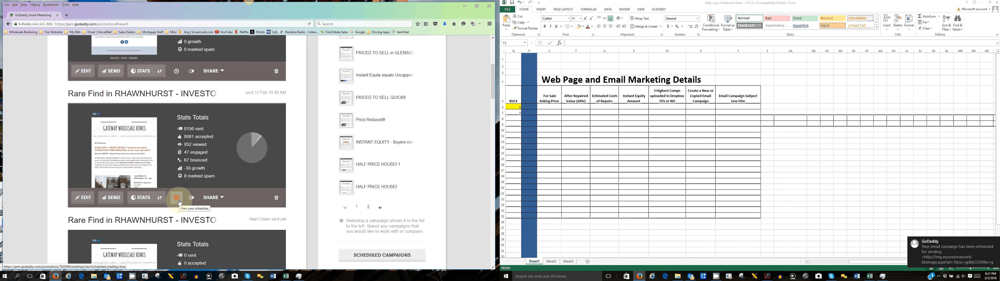
pyautogui.click(176, 198)
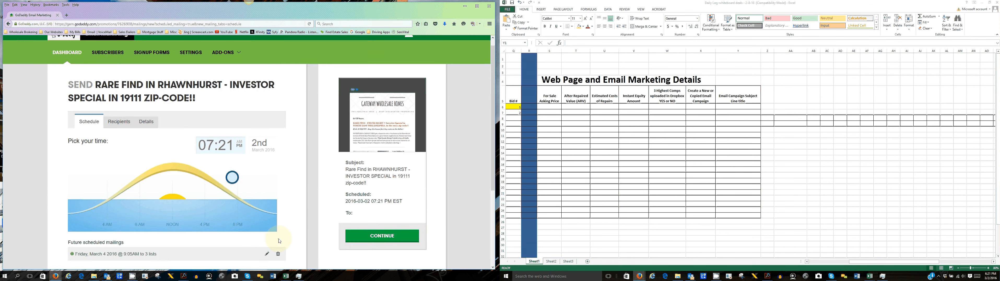
pyautogui.scroll(-3)
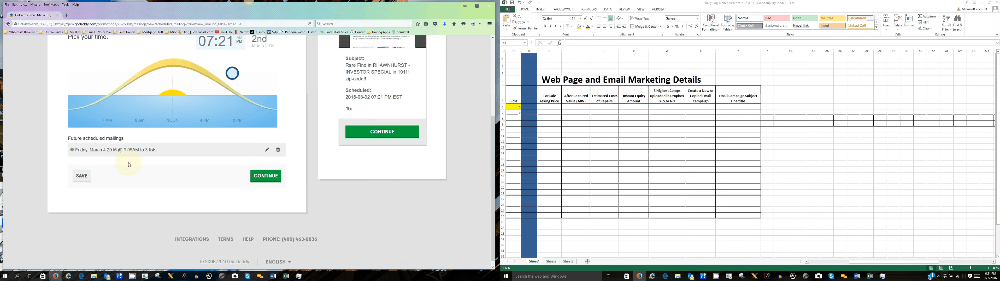
pyautogui.moveTo(231, 177)
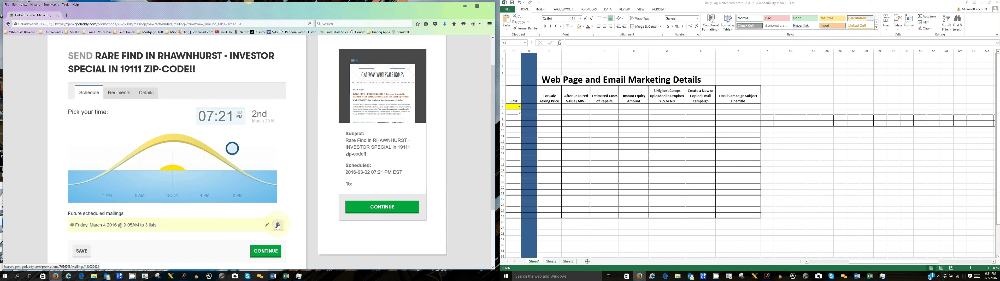
pyautogui.click(278, 225)
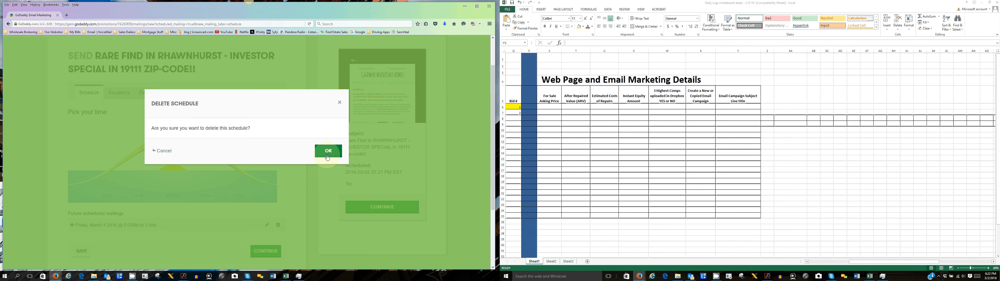
pyautogui.click(328, 151)
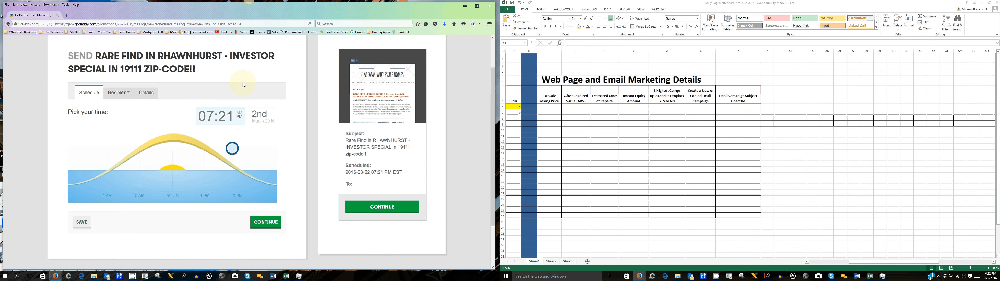
pyautogui.moveTo(144, 220)
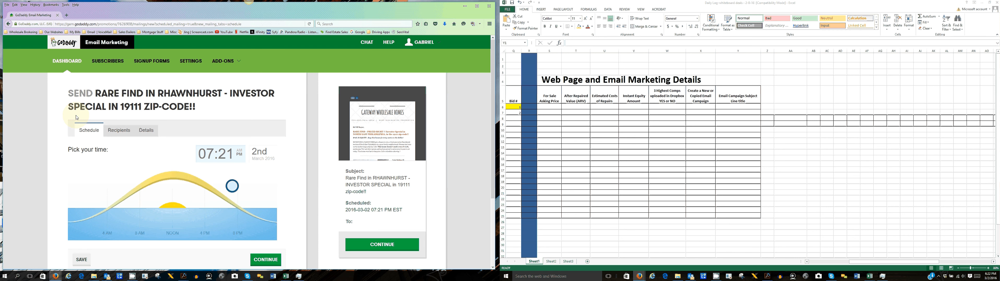
pyautogui.moveTo(82, 75)
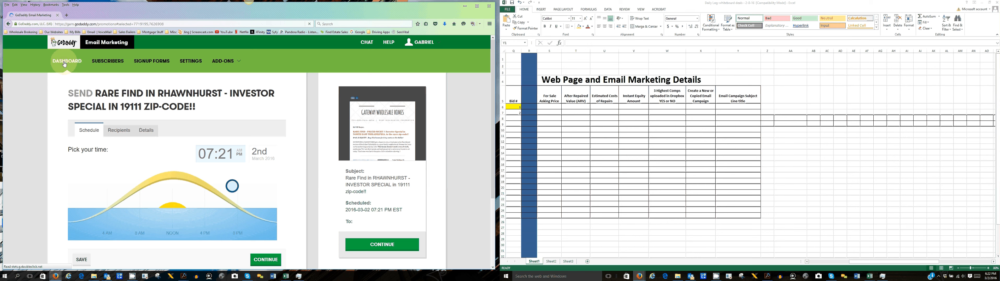
# Step: Return to the Dashboard and scroll the campaign list down to Price Reduced!!
pyautogui.click(66, 61)
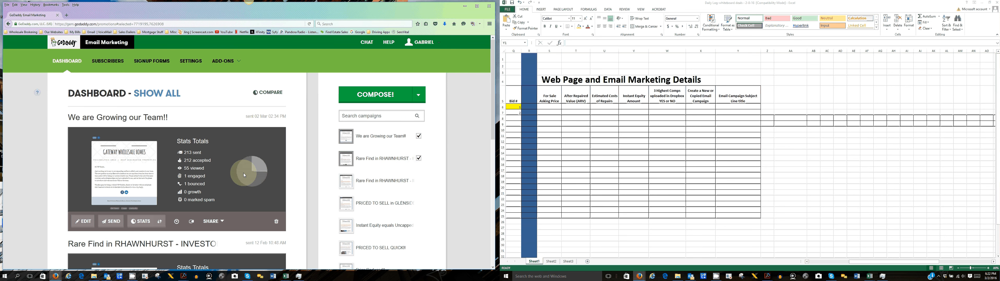
pyautogui.moveTo(449, 182)
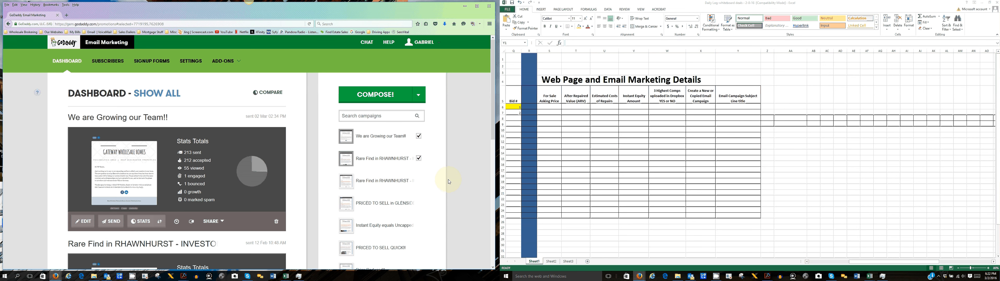
pyautogui.moveTo(457, 186)
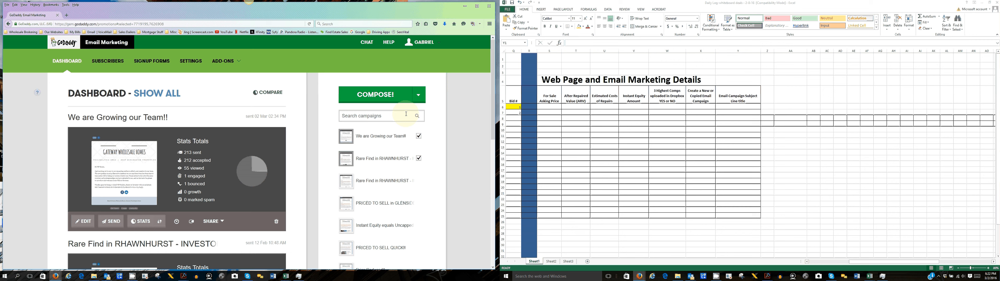
pyautogui.moveTo(330, 174)
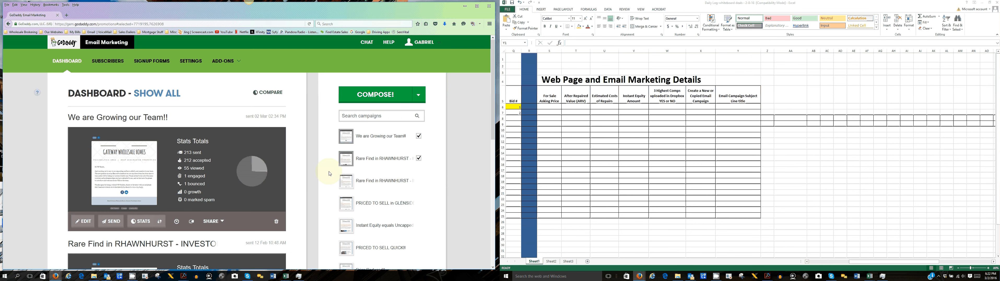
pyautogui.scroll(-3)
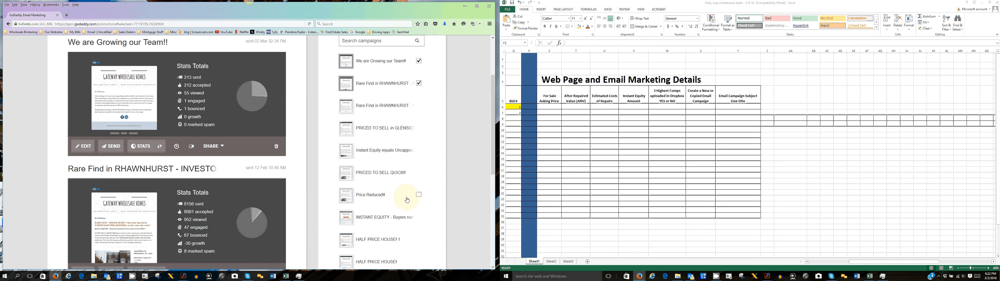
pyautogui.moveTo(374, 205)
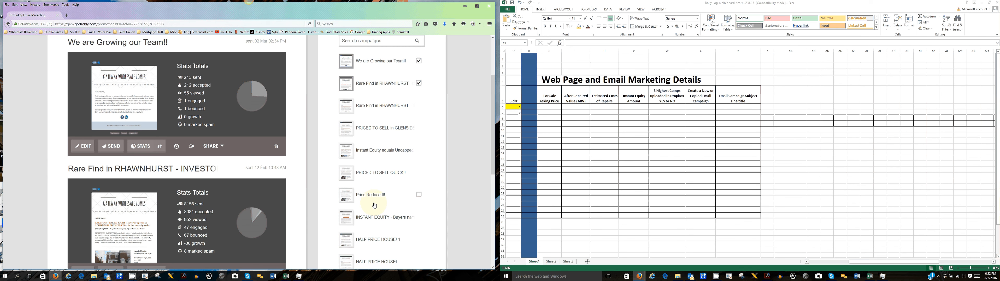
pyautogui.moveTo(370, 197)
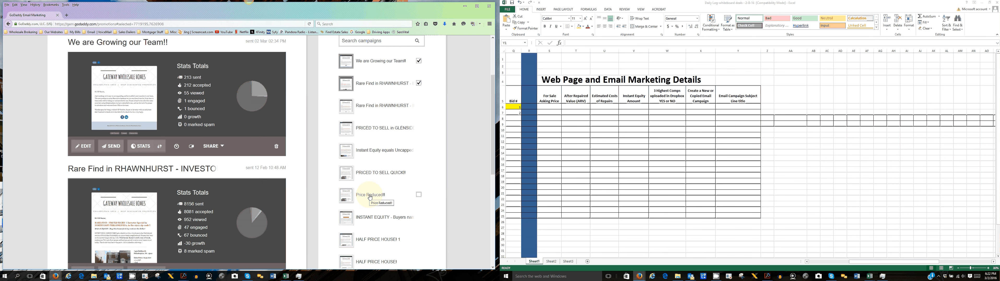
pyautogui.scroll(-3)
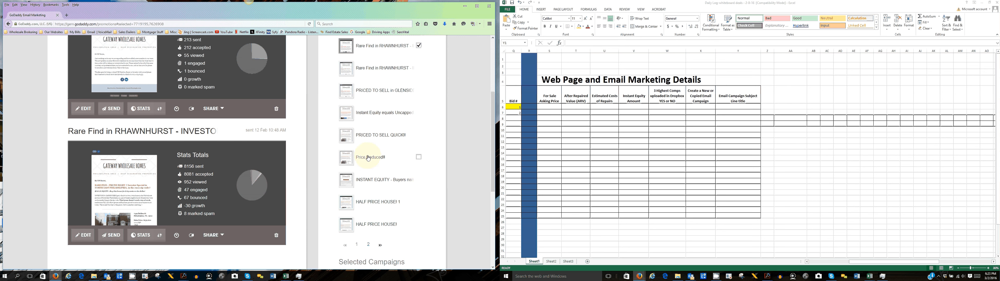
# Step: Check Price Reduced!! so Selected Campaigns lists three campaigns
pyautogui.click(418, 157)
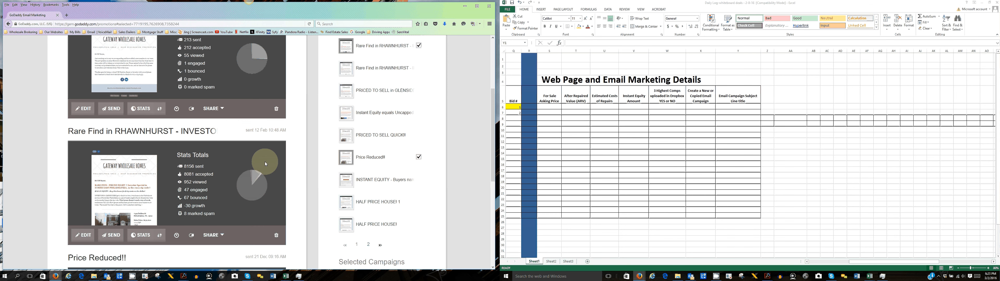
pyautogui.scroll(-3)
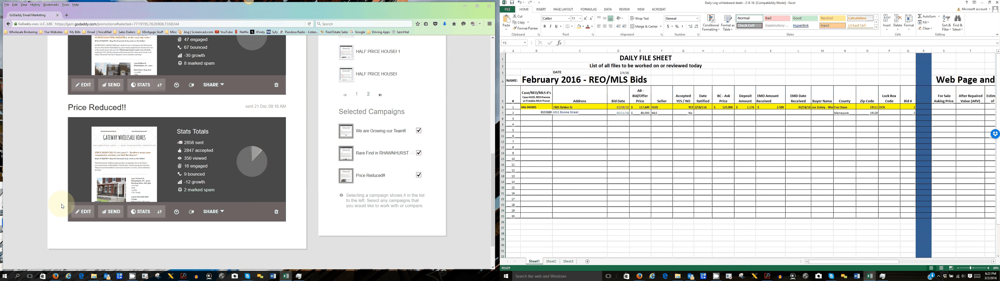
pyautogui.moveTo(149, 226)
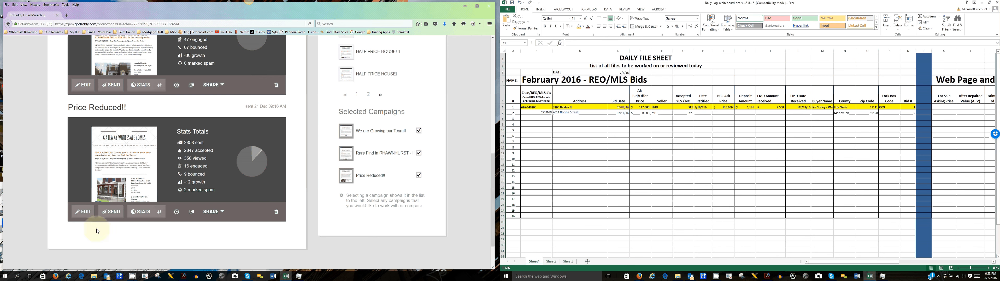
pyautogui.moveTo(65, 229)
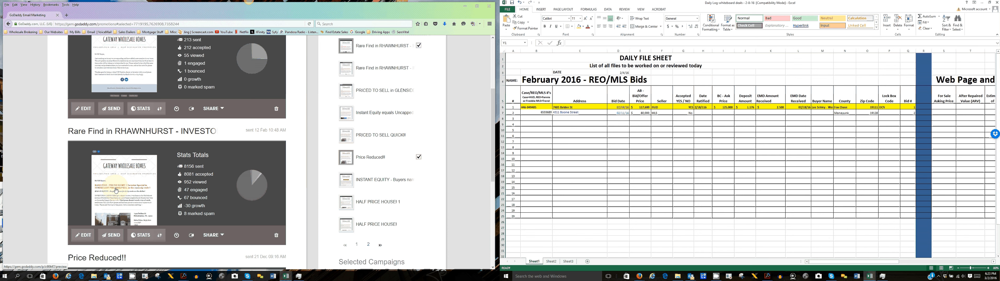
pyautogui.moveTo(149, 185)
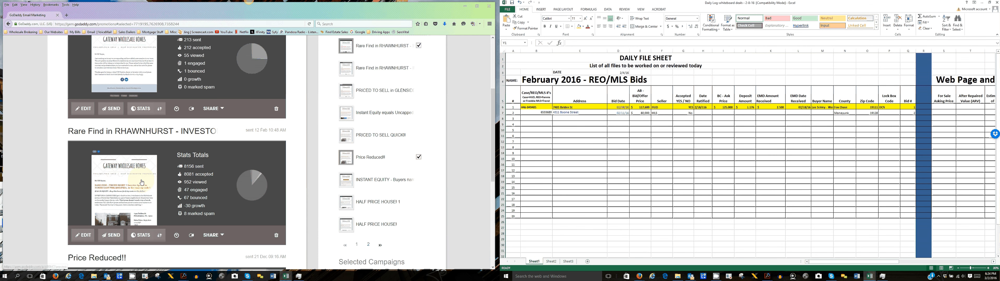
# Step: Log out of the GoDaddy account from the account menu beside the user name
pyautogui.scroll(3)
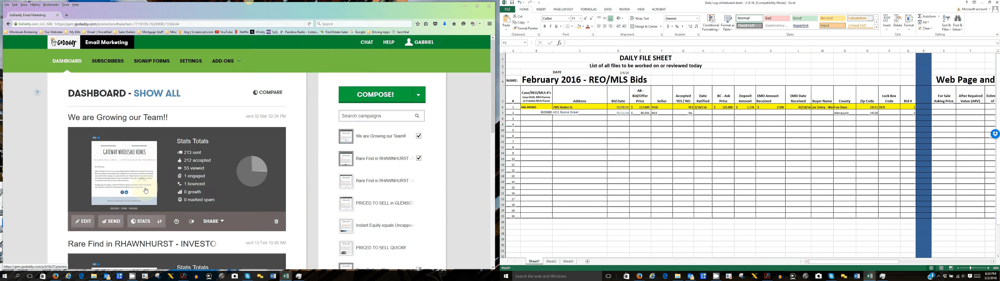
pyautogui.scroll(-3)
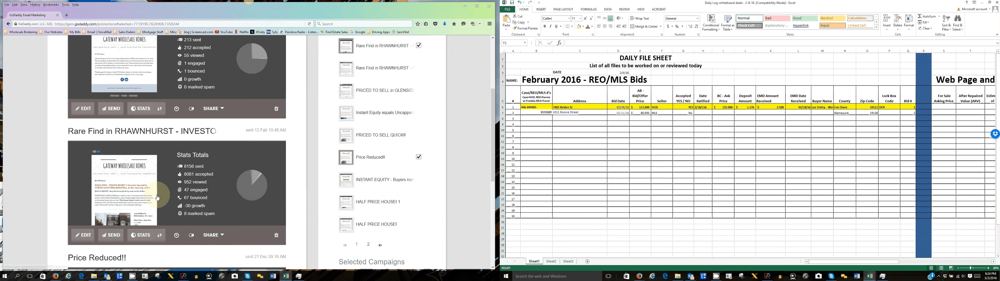
pyautogui.moveTo(165, 207)
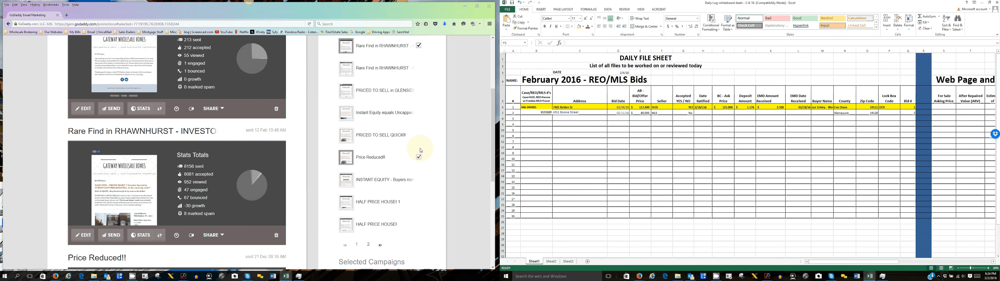
pyautogui.click(419, 157)
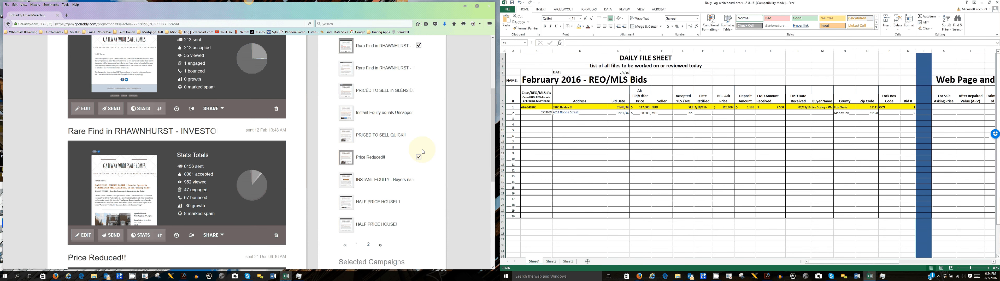
pyautogui.click(423, 42)
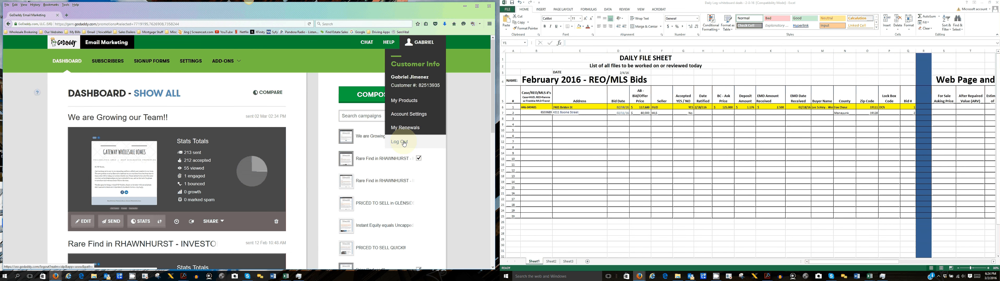
pyautogui.click(400, 142)
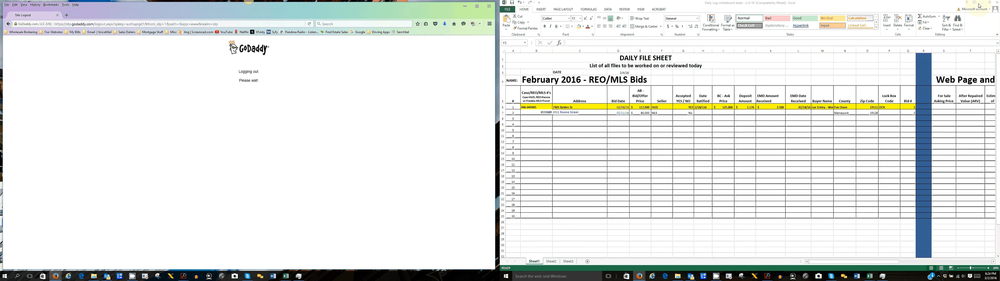